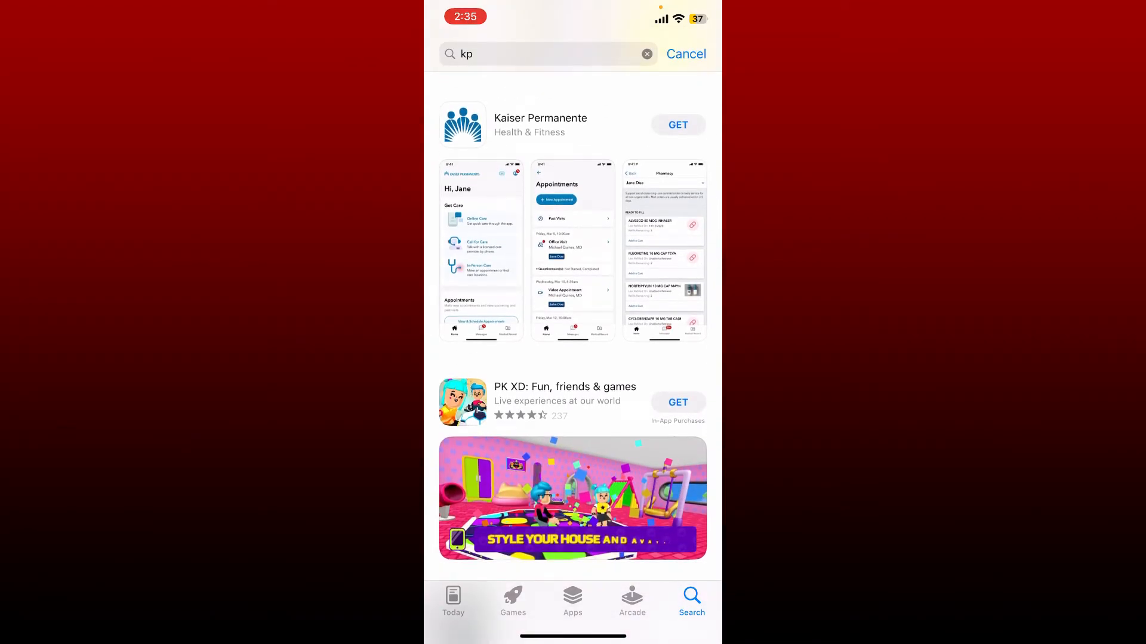
Step: Download and install Kaiser Permanente from the search results, then bring up its store listing
click(678, 125)
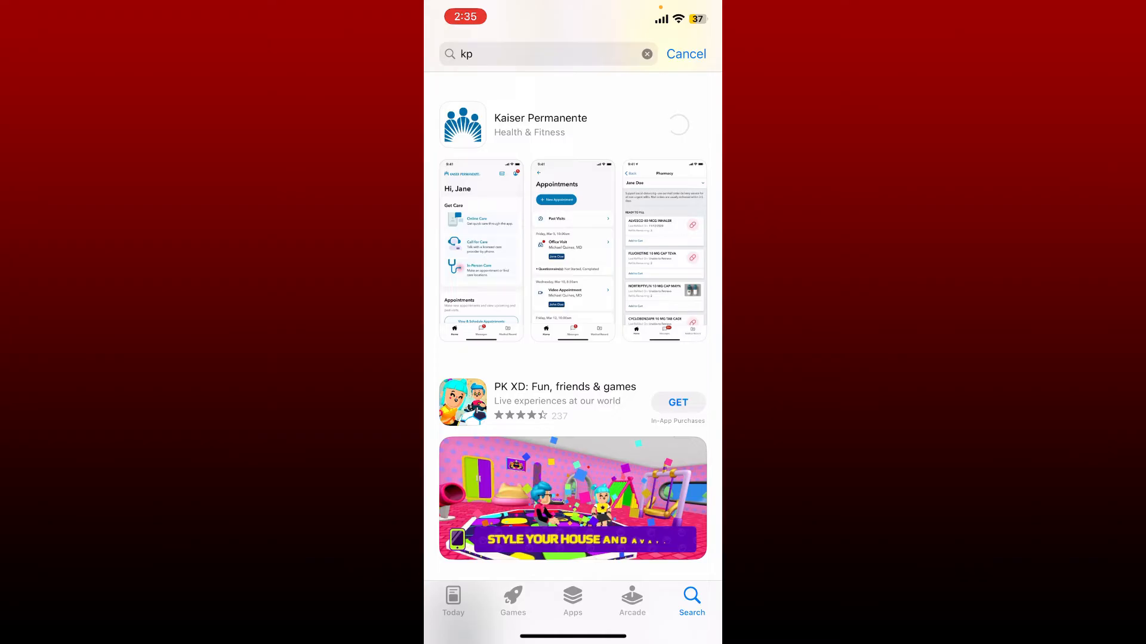
click(677, 124)
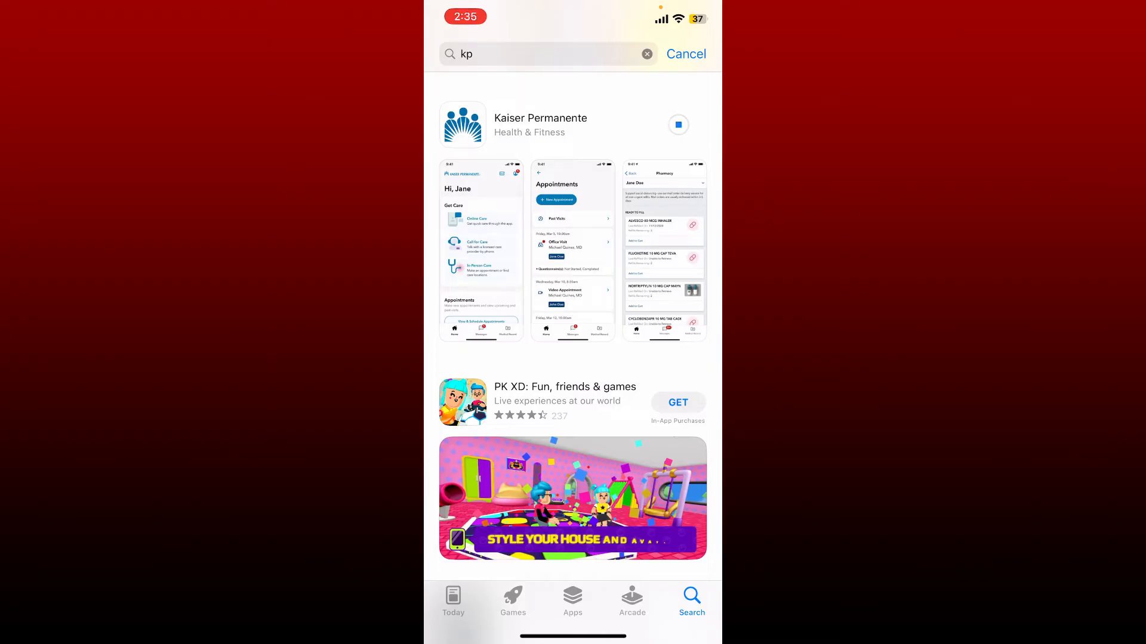
click(540, 124)
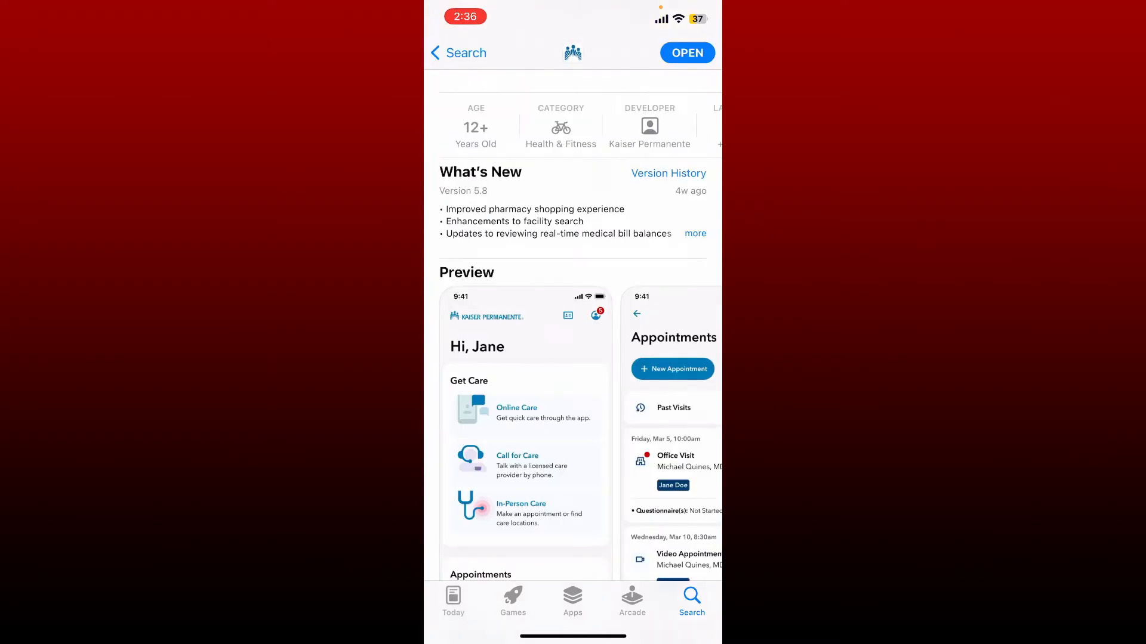
Step: Return to the iPhone home screen and swipe to the page showing the new KP icon
scroll(down, 3)
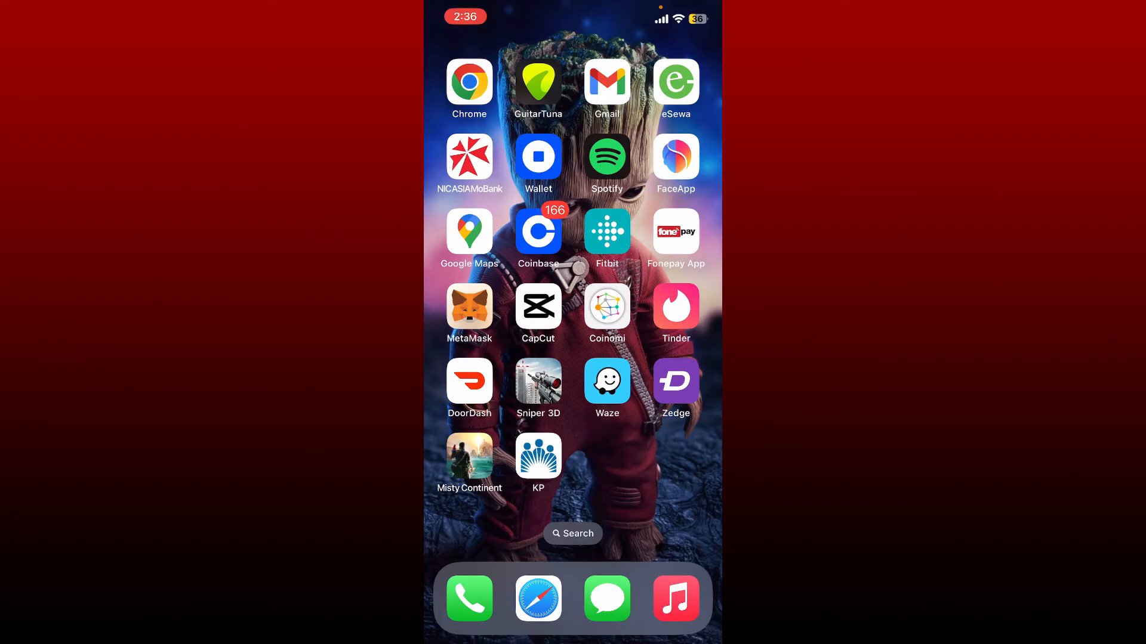
scroll(left, 3)
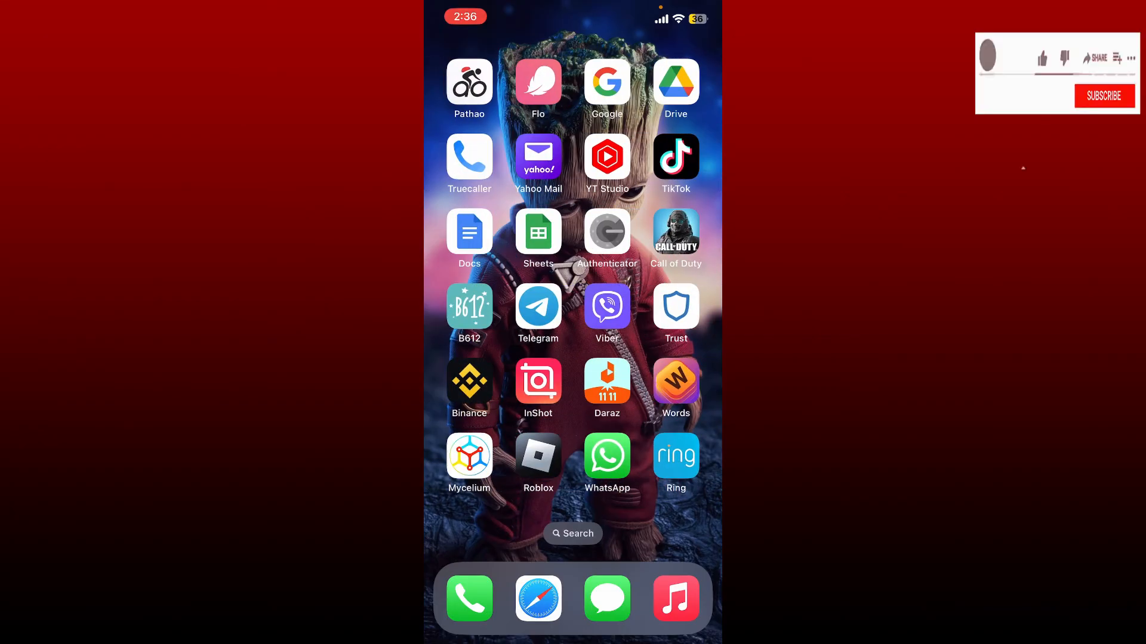